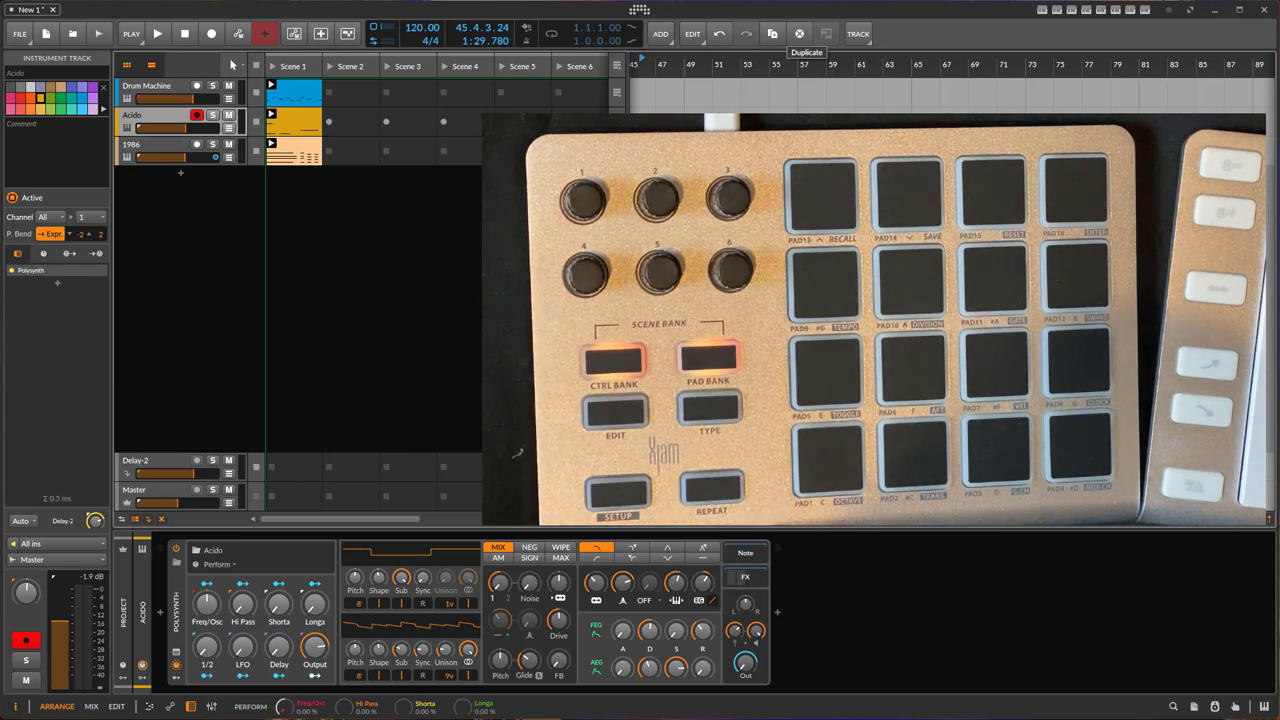
Step: Select the 1986 track so its synth device shows in the Device panel while Scene 1 keeps playing
click(156, 32)
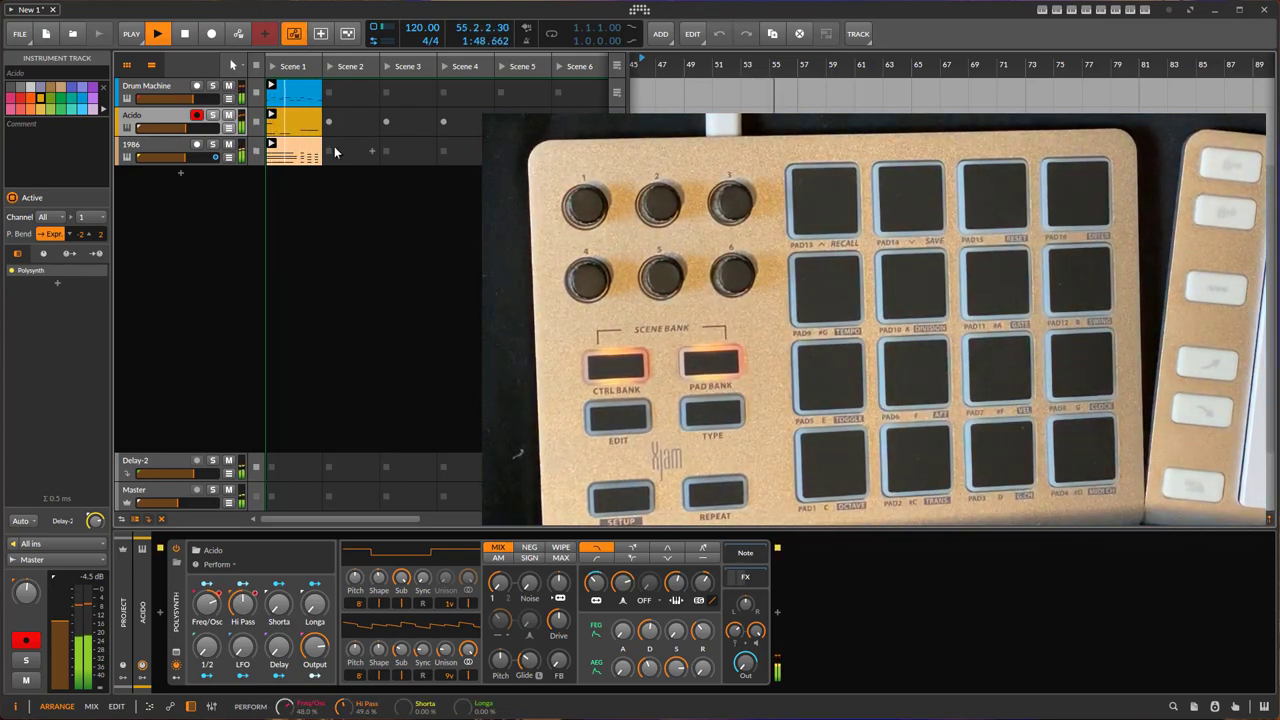
click(292, 96)
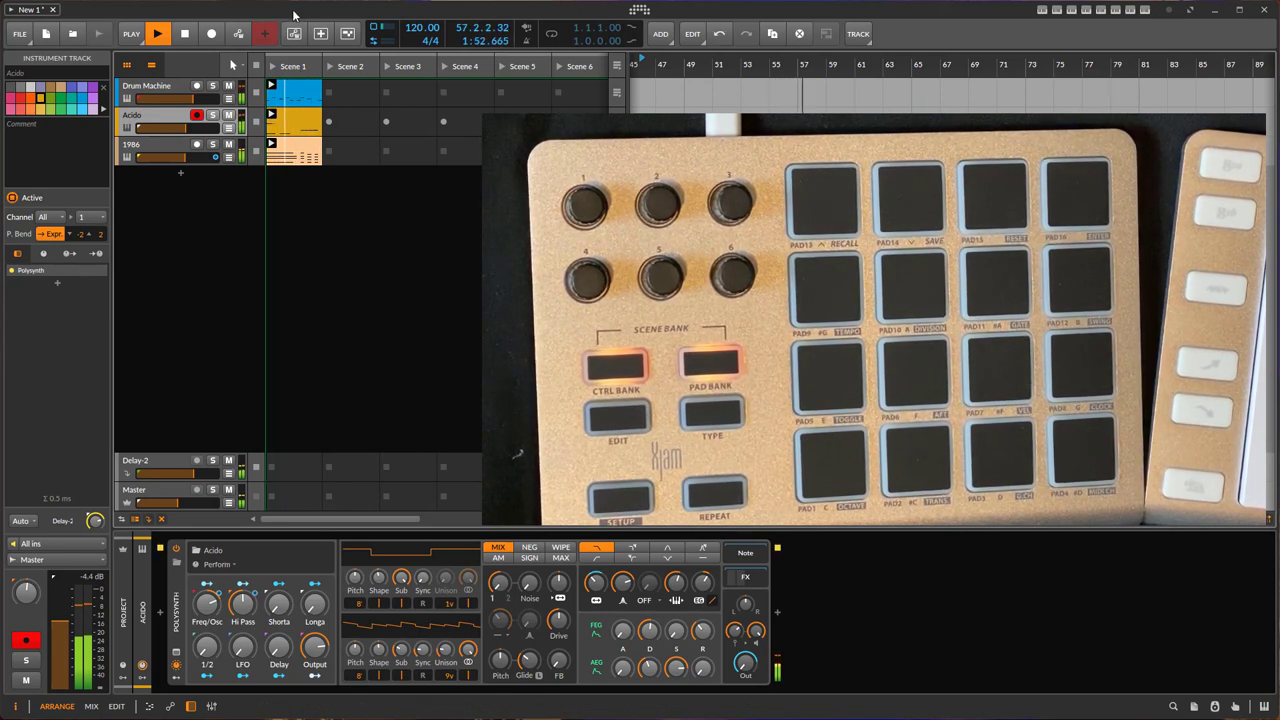
click(294, 32)
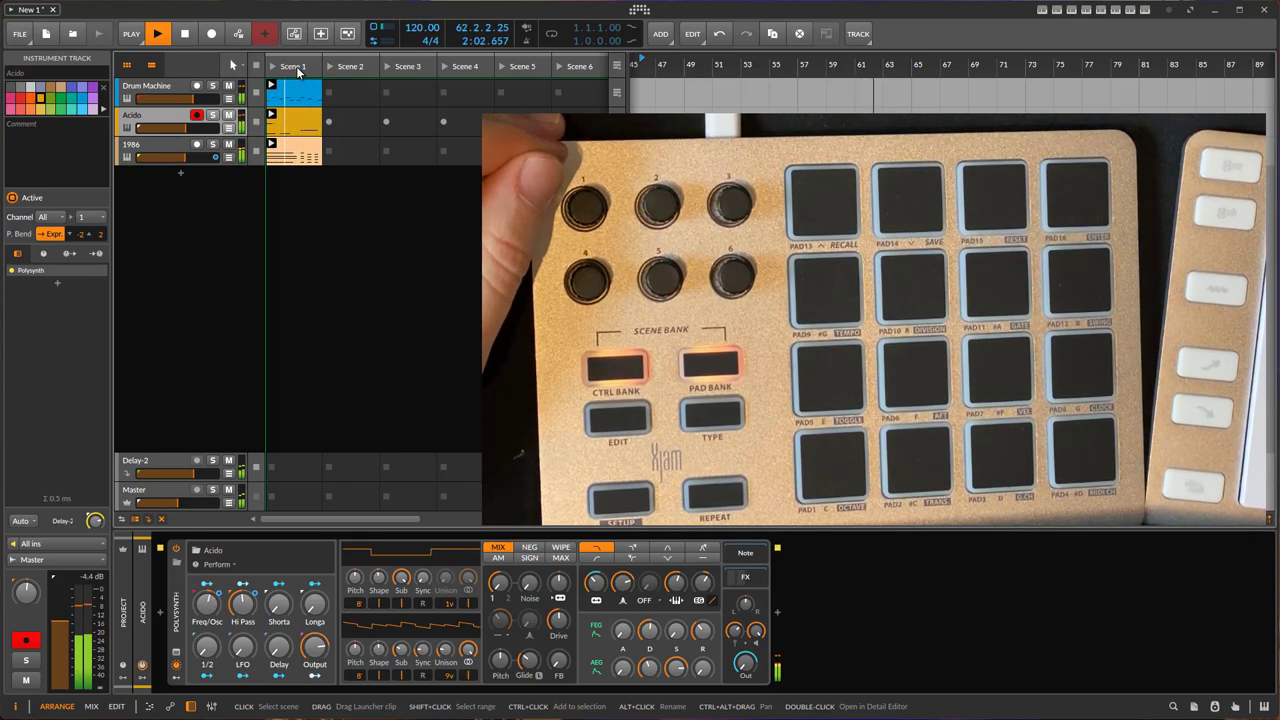
click(296, 90)
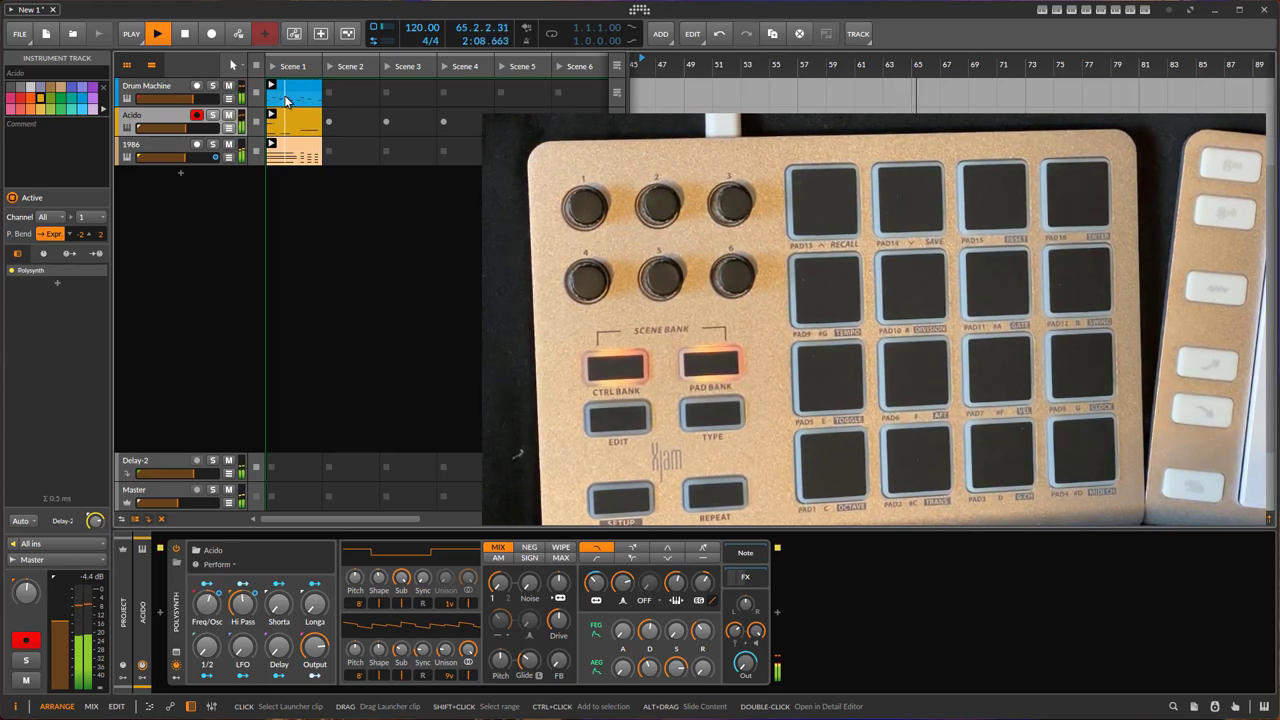
click(184, 32)
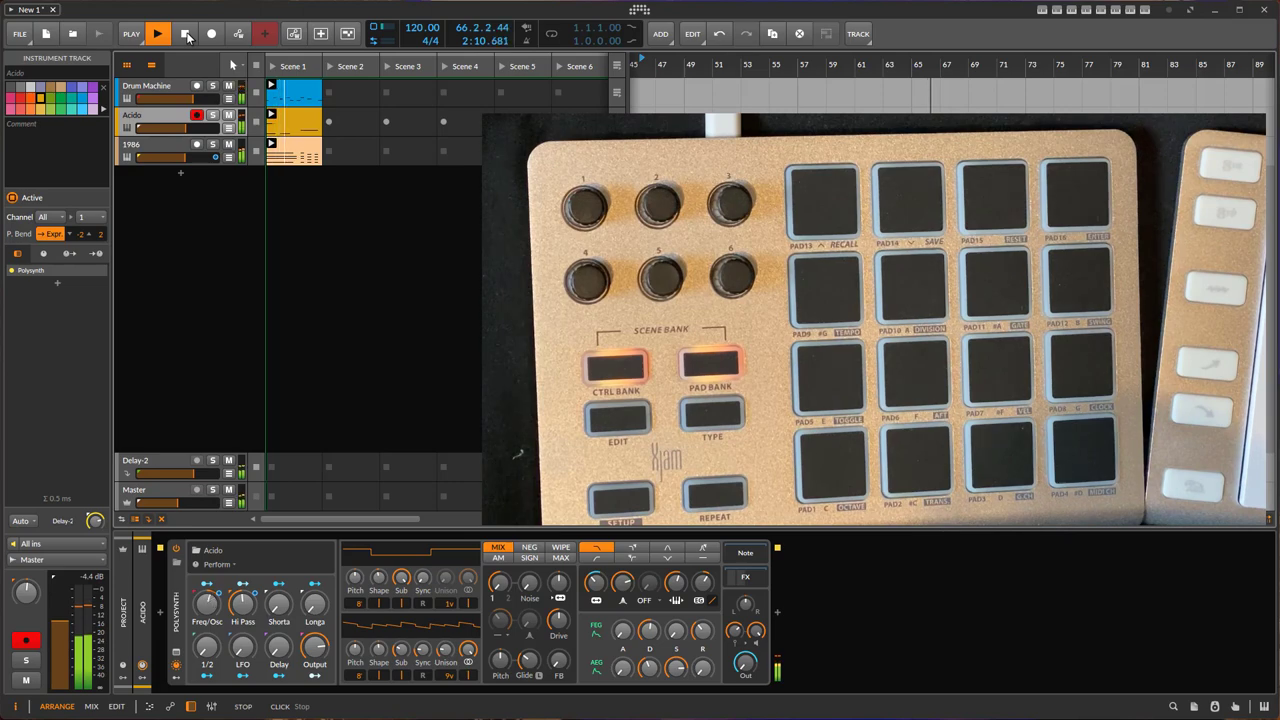
click(132, 144)
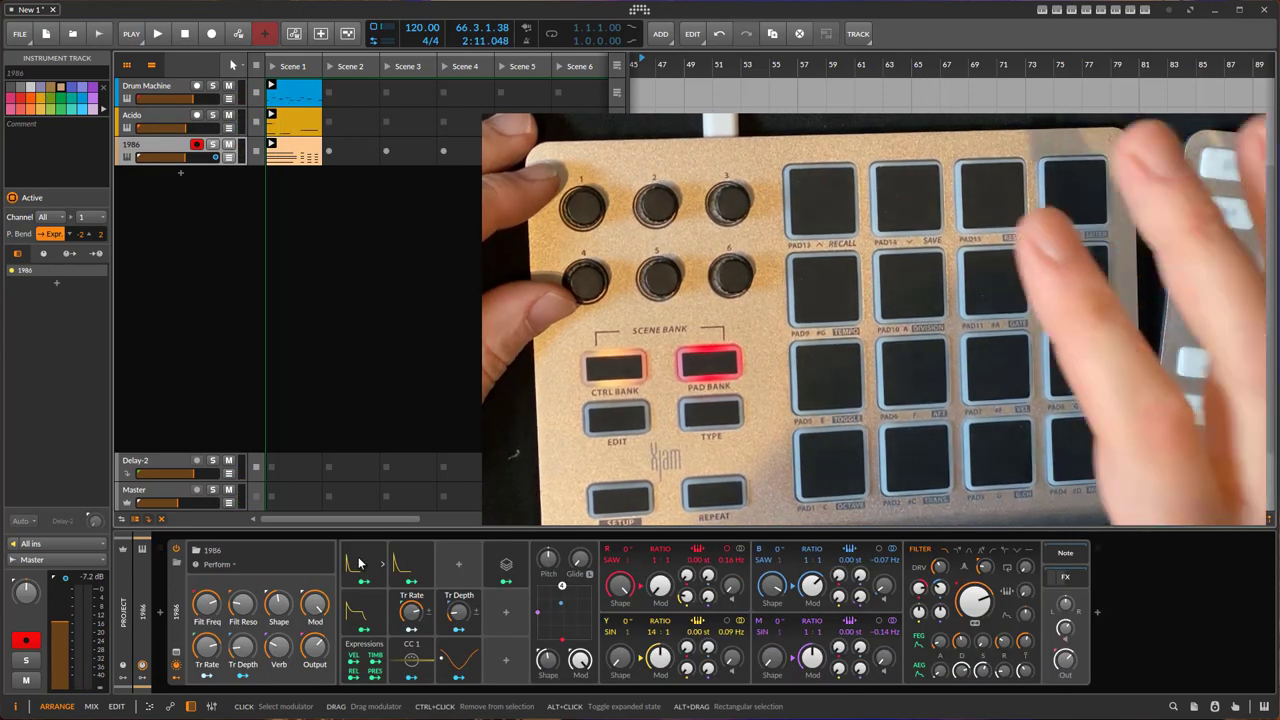